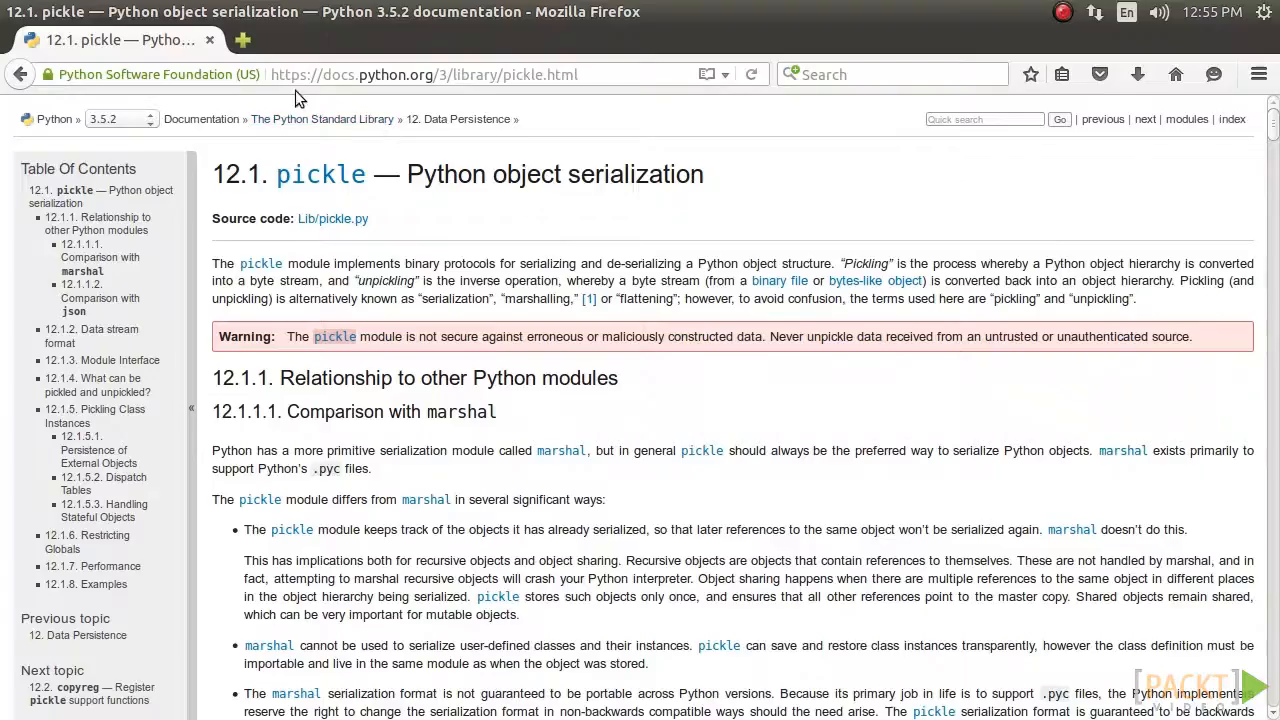
{"action": "mouse_move", "coordinate": [520, 96]}
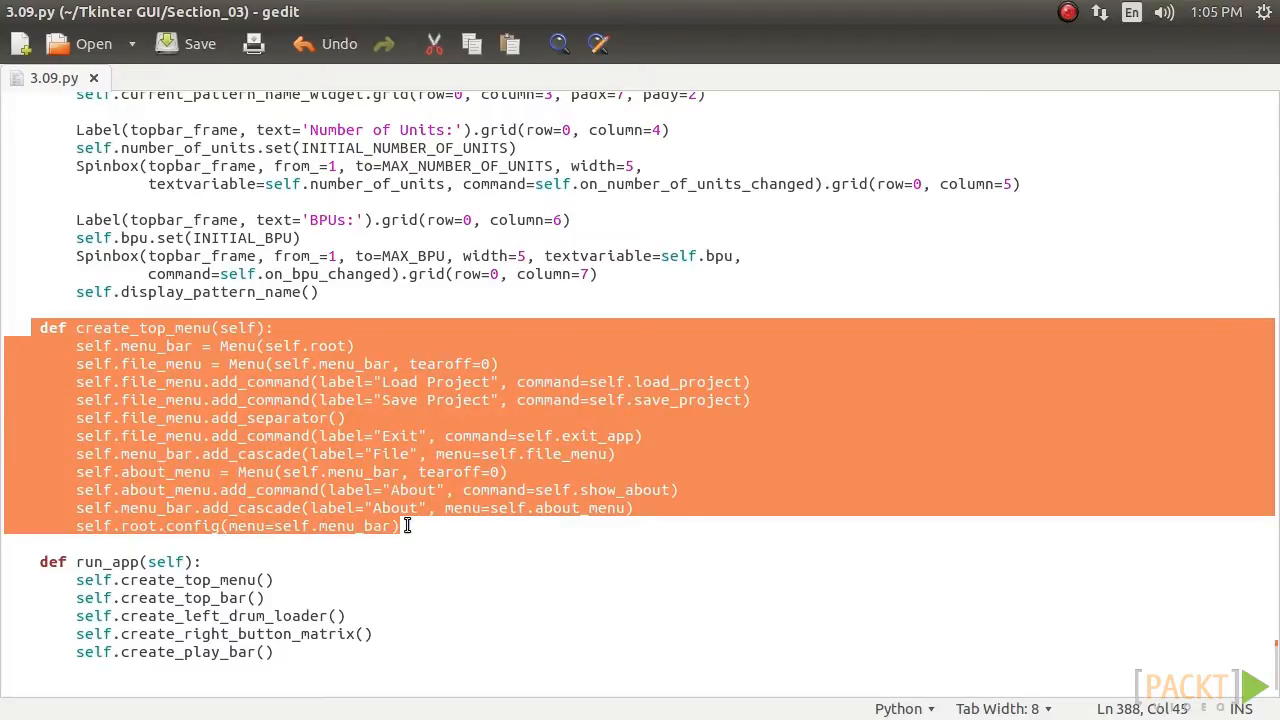
Step: Scroll down past create_top_menu to the save_project and load_project methods
{"action": "left_click", "coordinate": [436, 540]}
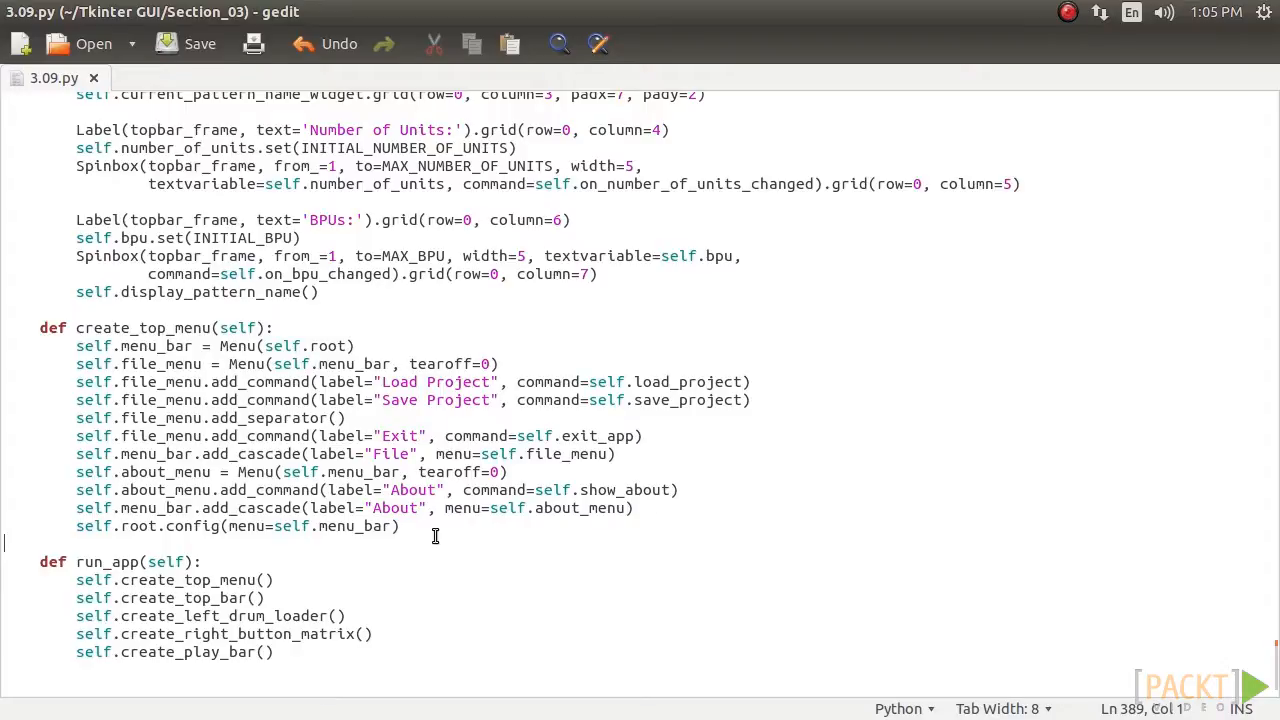
{"action": "left_click", "coordinate": [416, 524]}
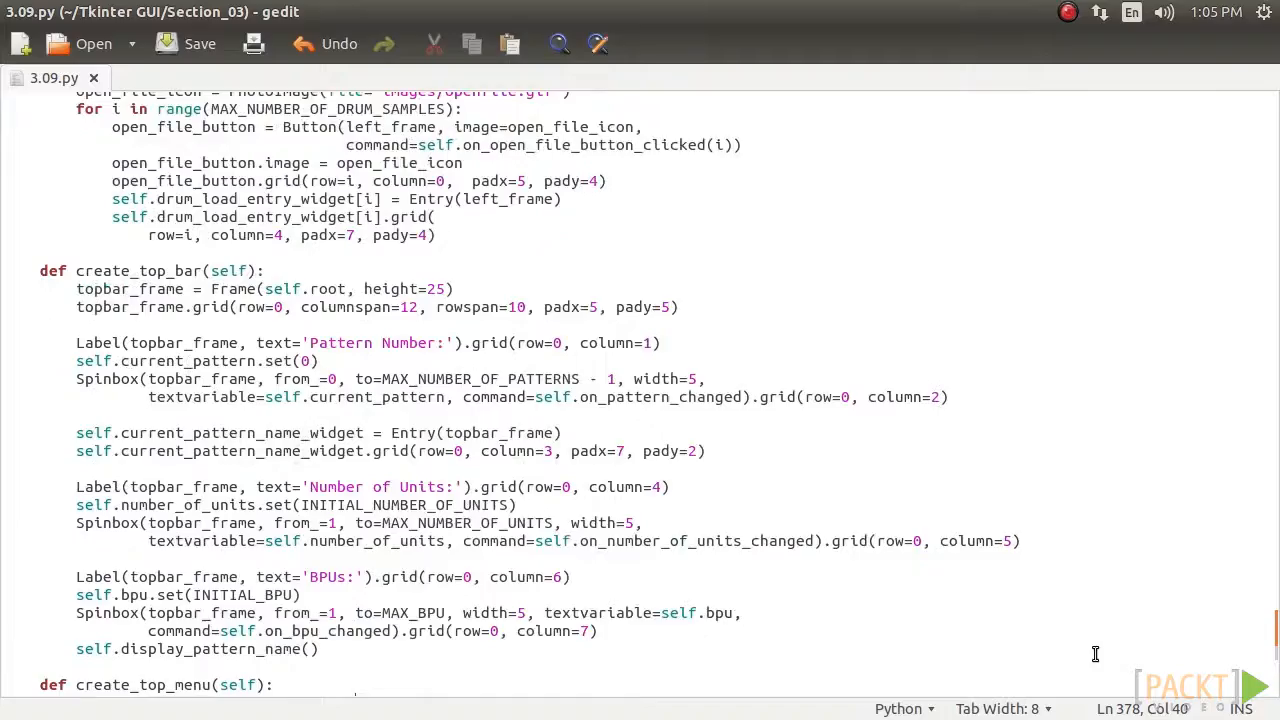
{"action": "scroll", "scroll_direction": "down", "scroll_amount": 3}
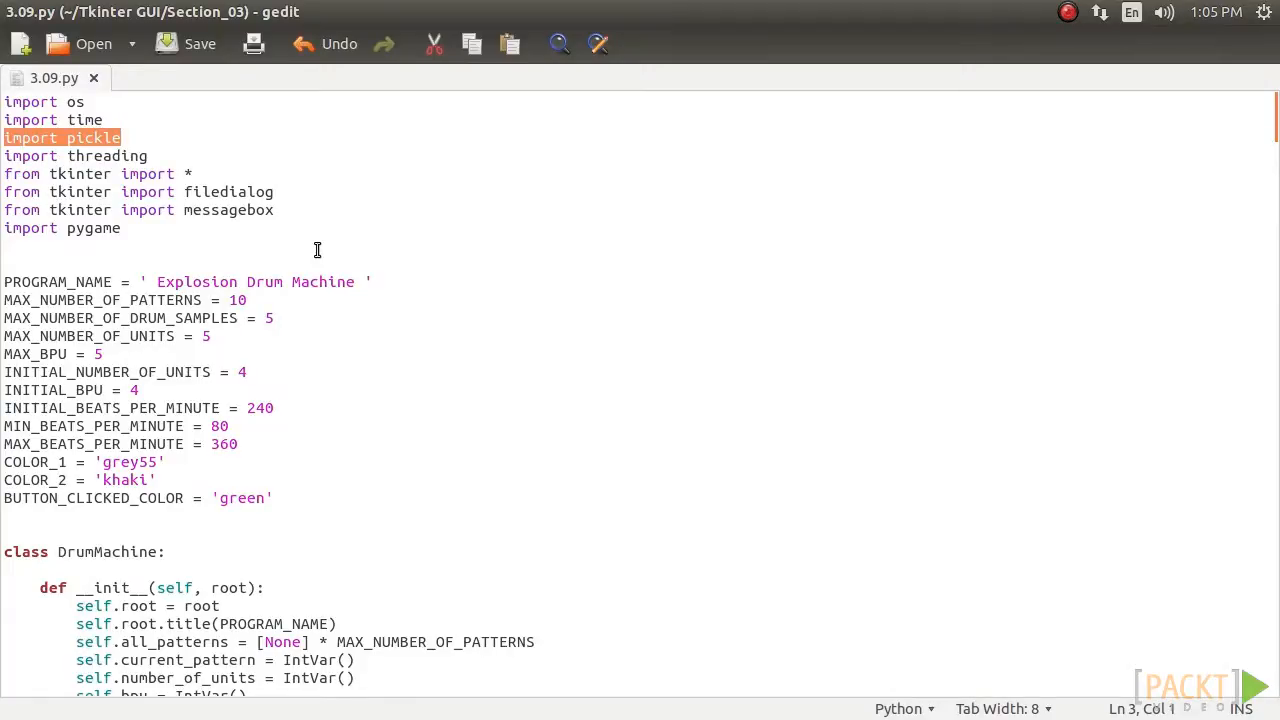
{"action": "scroll", "scroll_direction": "down", "scroll_amount": 3}
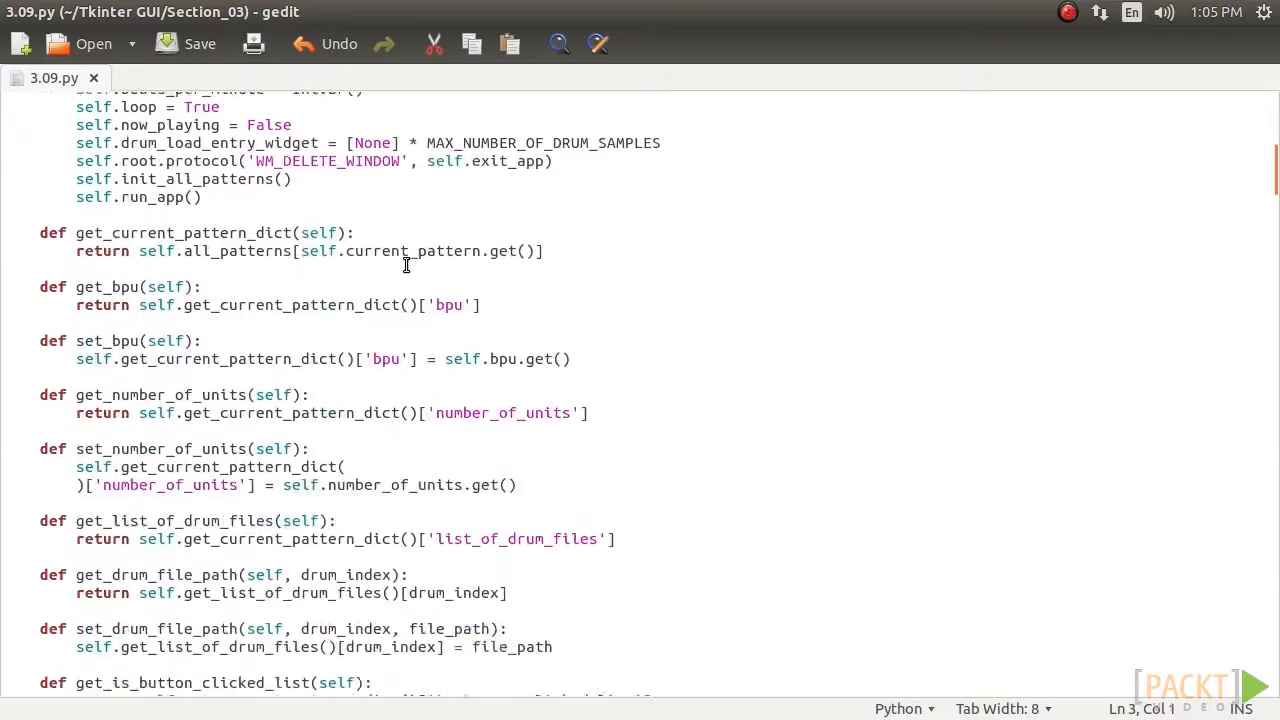
{"action": "scroll", "scroll_direction": "down", "scroll_amount": 3}
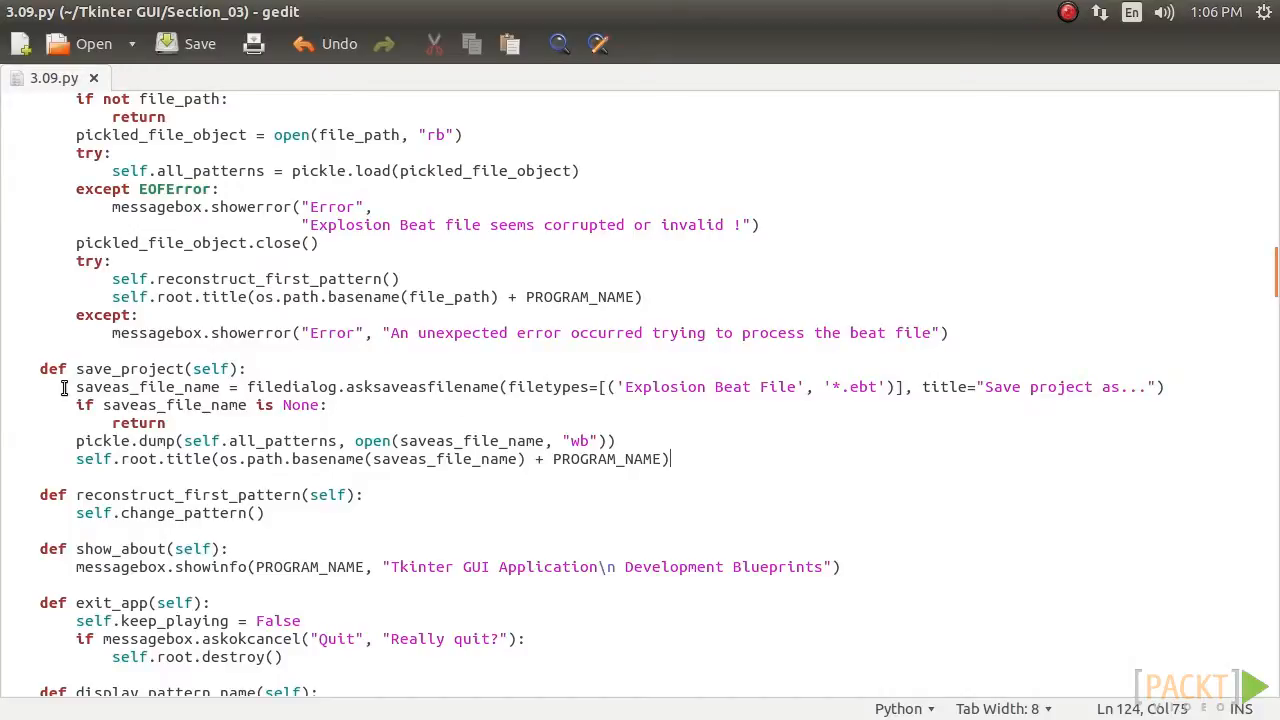
Step: Review the pickle.dump line and the .ebt file extension in save_project
{"action": "triple_click", "coordinate": [400, 388]}
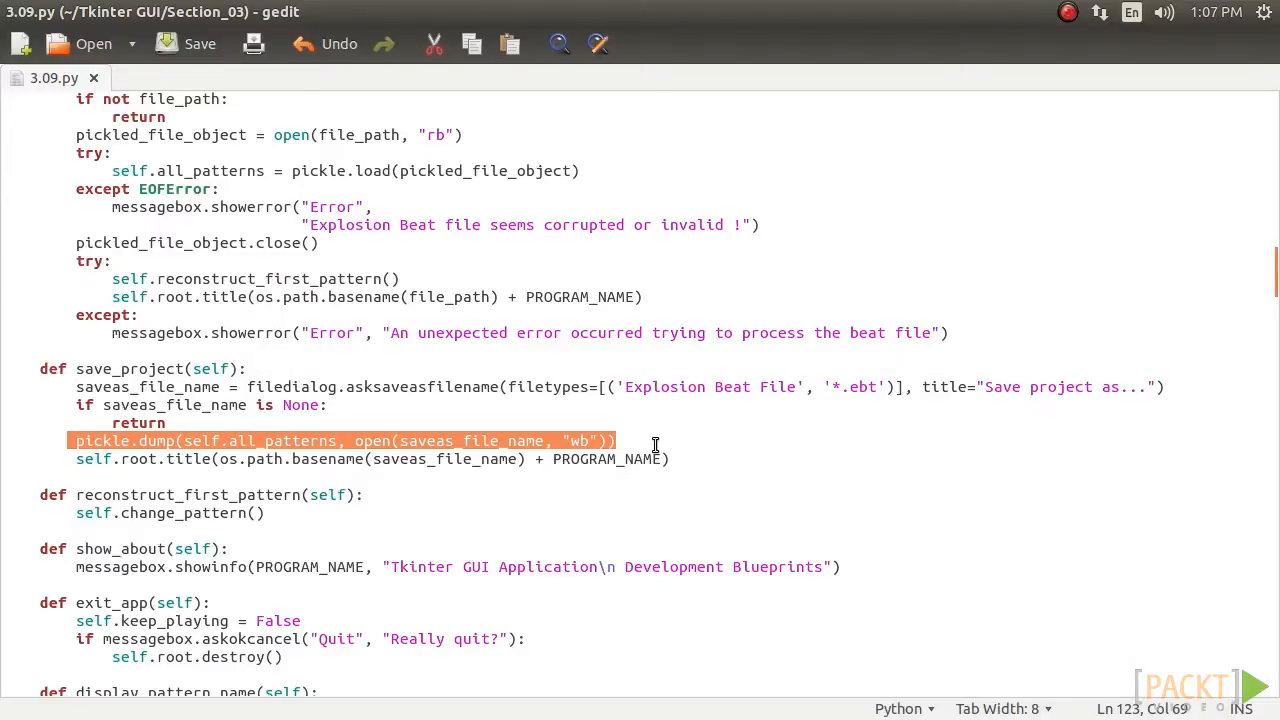
{"action": "double_click", "coordinate": [860, 388]}
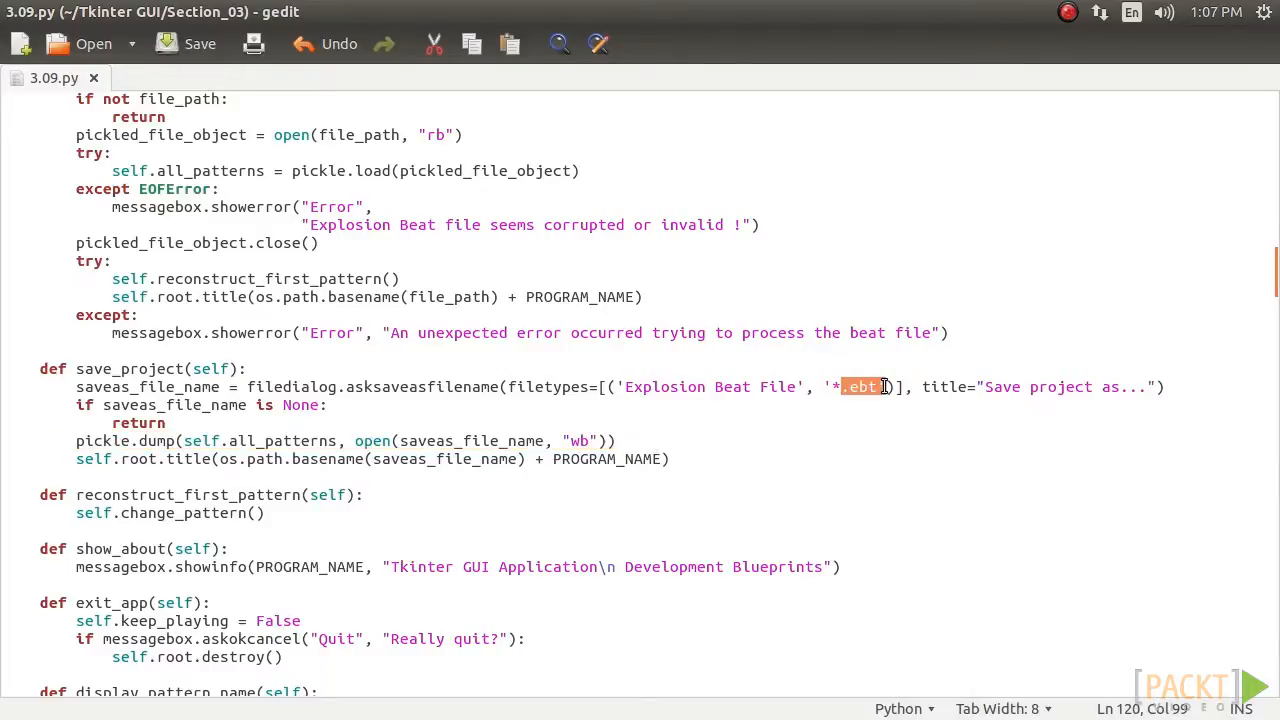
{"action": "mouse_move", "coordinate": [882, 402]}
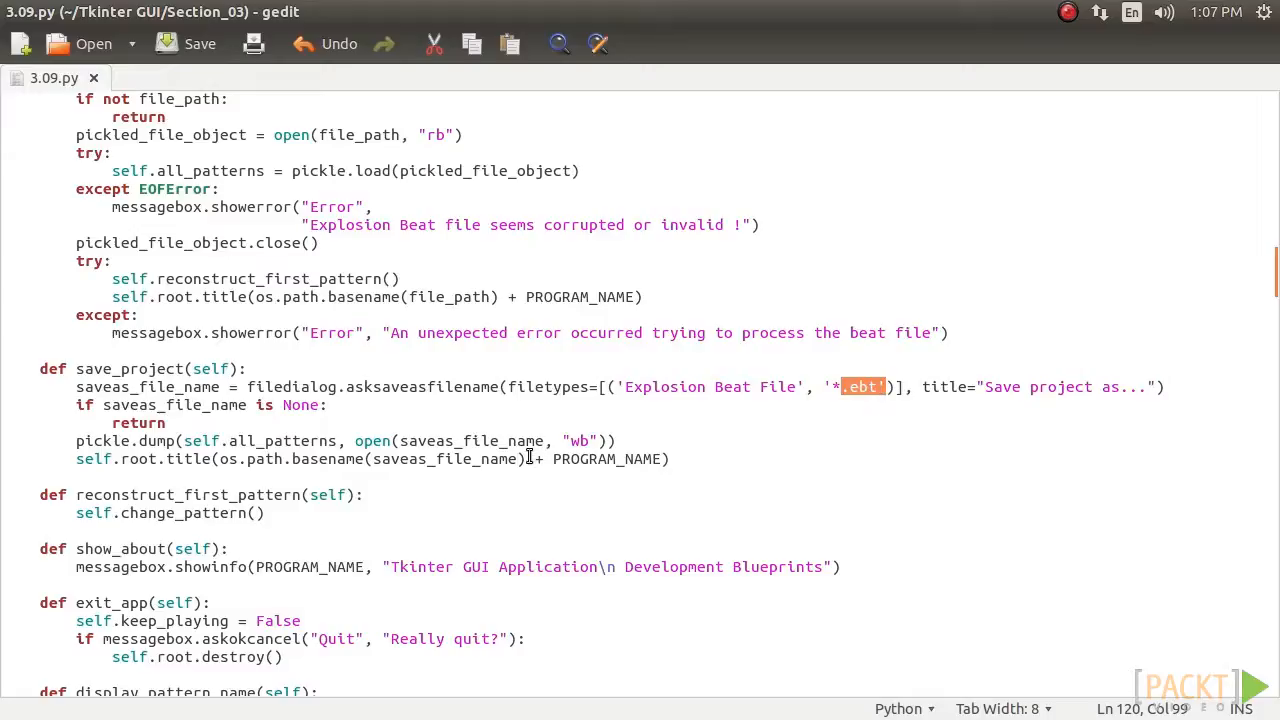
{"action": "mouse_move", "coordinate": [530, 456]}
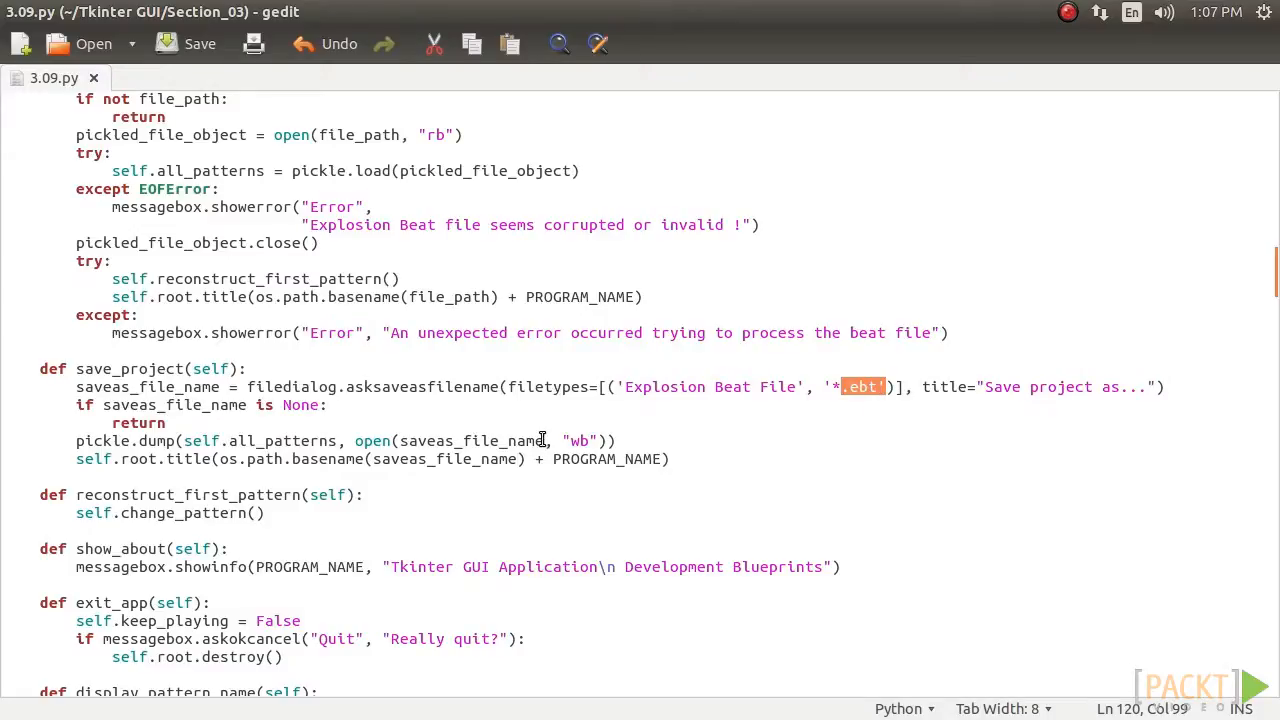
{"action": "double_click", "coordinate": [260, 442]}
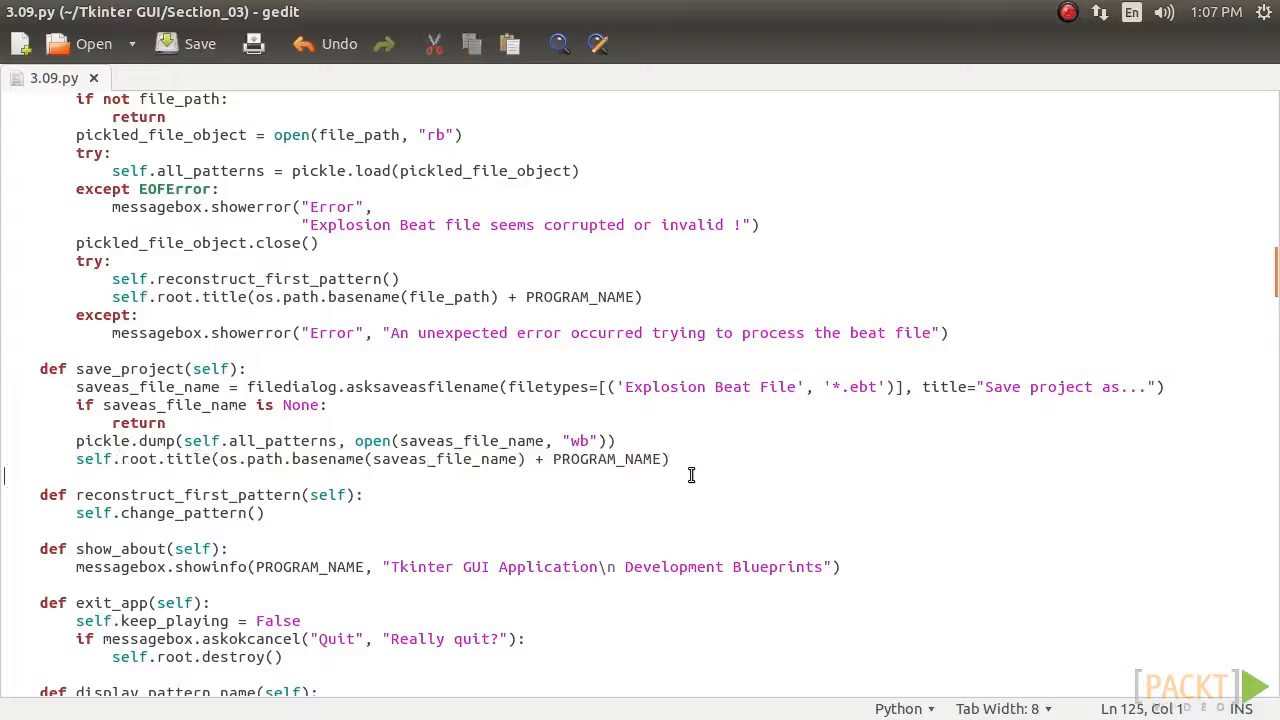
{"action": "mouse_move", "coordinate": [682, 480]}
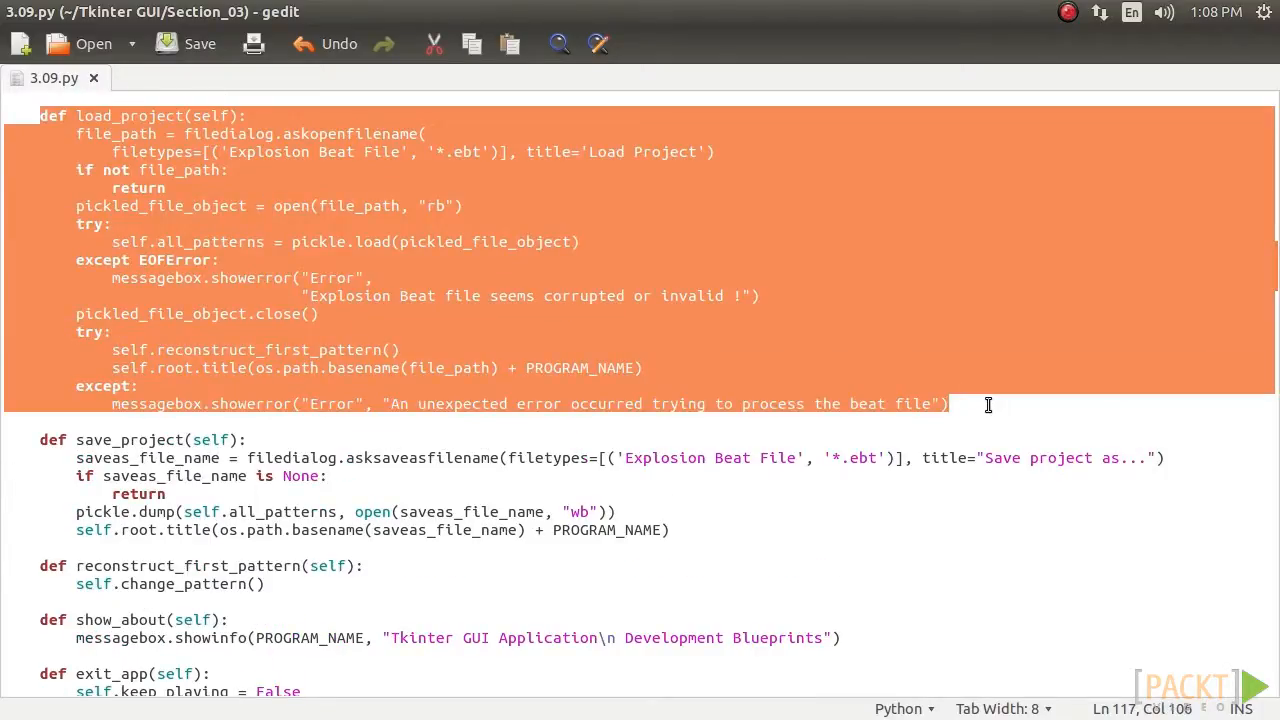
Step: Review the .ebt extension and pickle.load call in load_project
{"action": "left_click", "coordinate": [416, 110]}
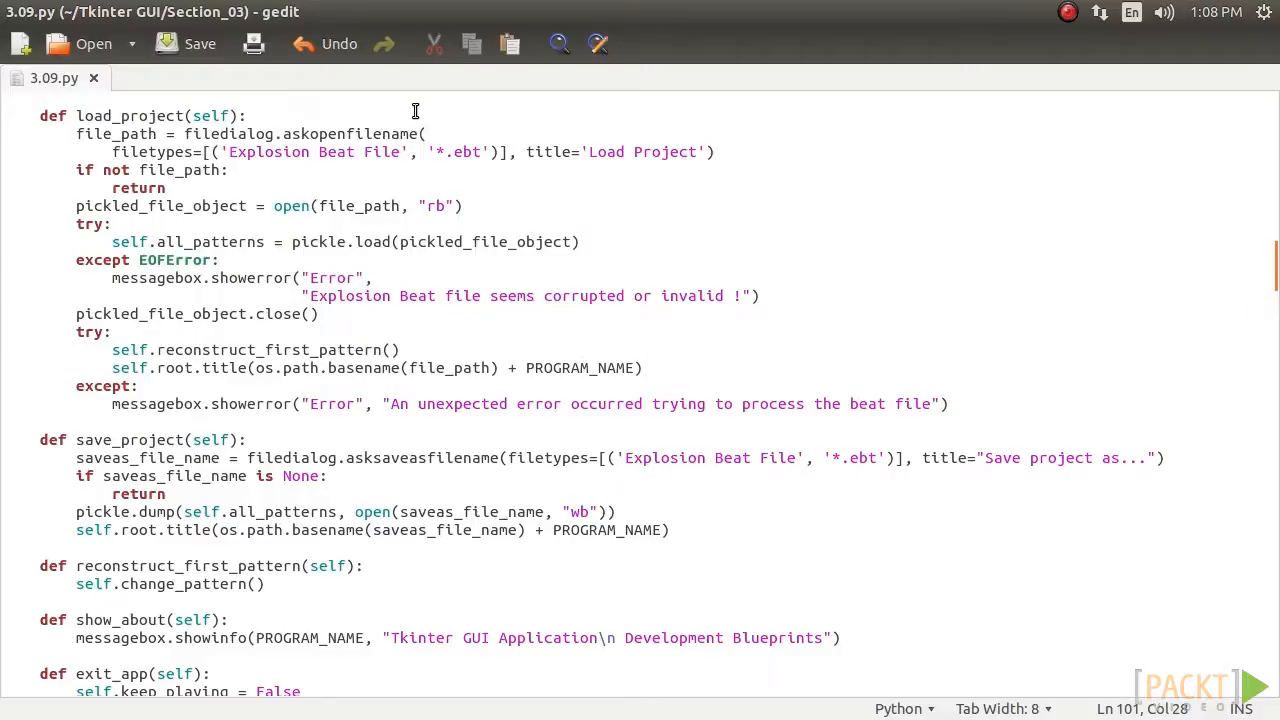
{"action": "double_click", "coordinate": [130, 114]}
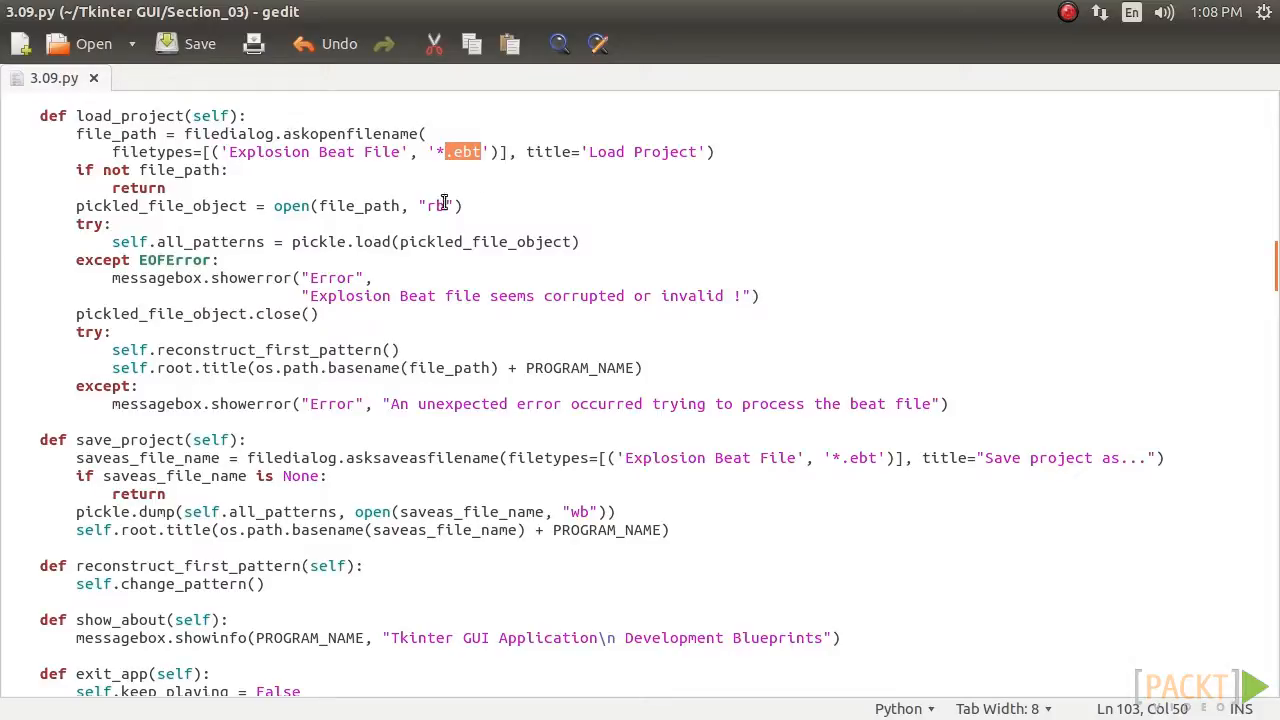
{"action": "double_click", "coordinate": [164, 204]}
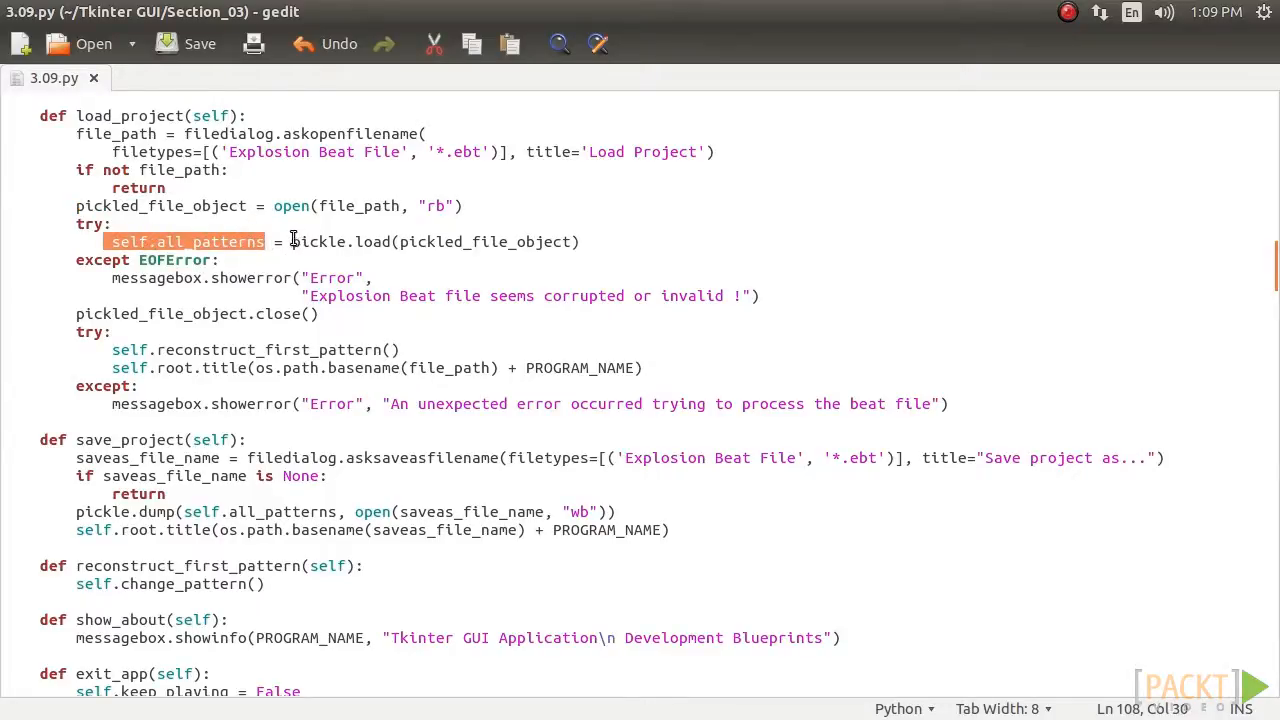
{"action": "double_click", "coordinate": [340, 240]}
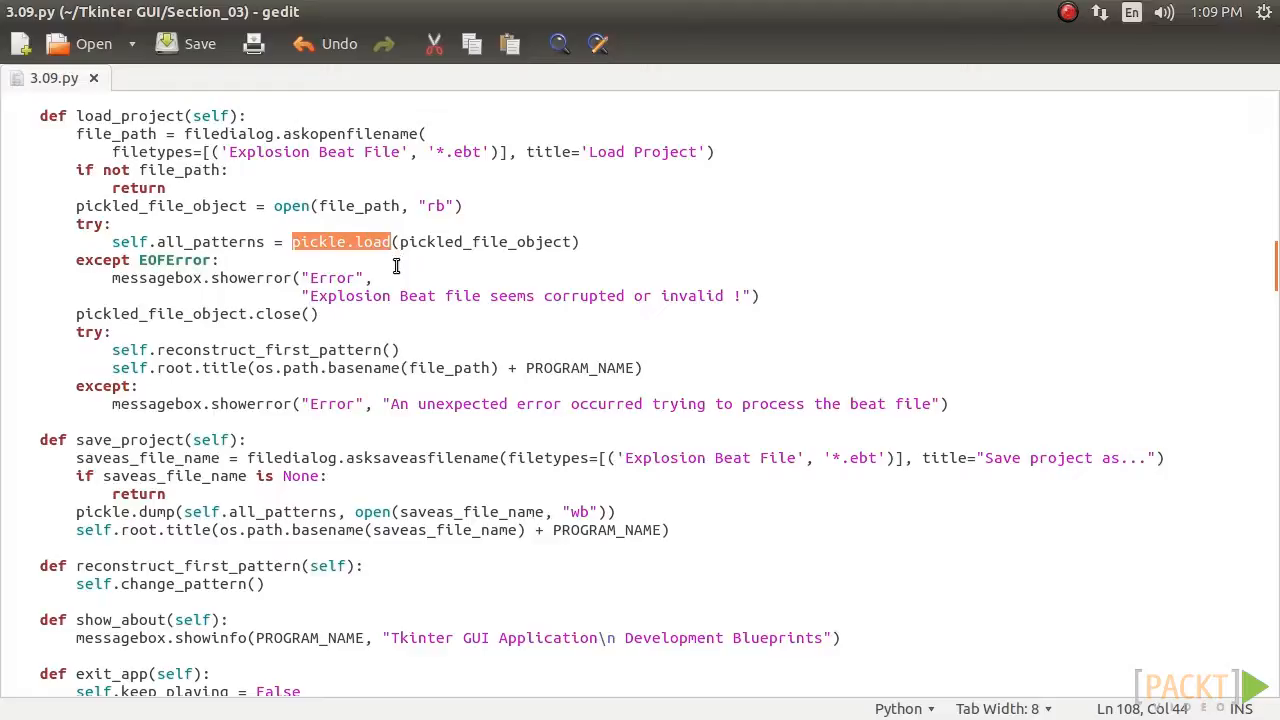
{"action": "mouse_move", "coordinate": [228, 252]}
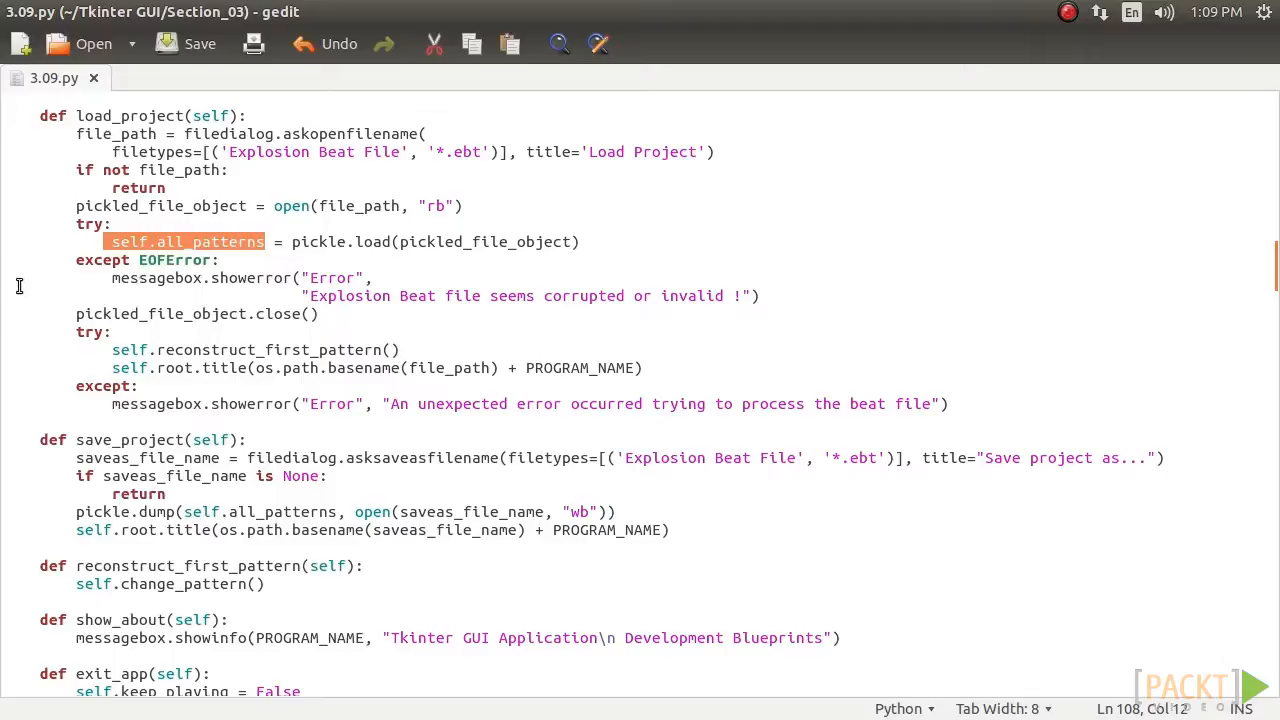
Step: Review the reconstruct_first_pattern call that rebuilds the loaded pattern
{"action": "double_click", "coordinate": [208, 348]}
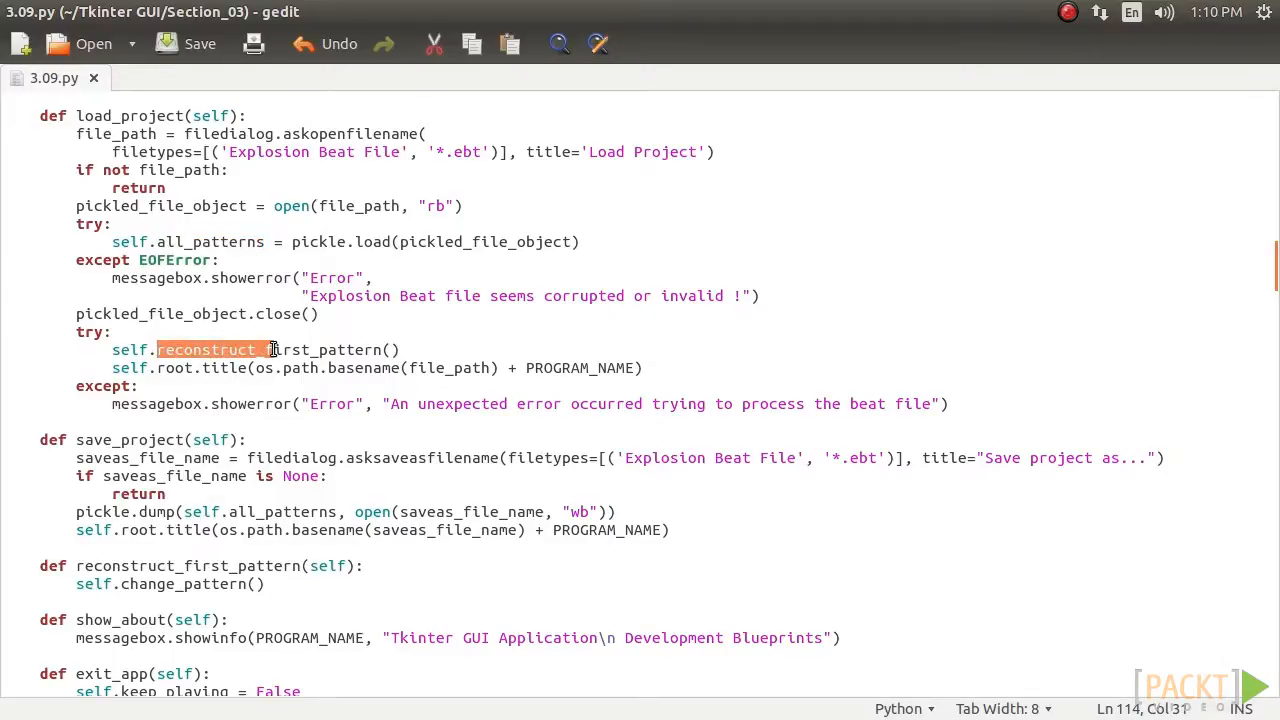
{"action": "double_click", "coordinate": [290, 348]}
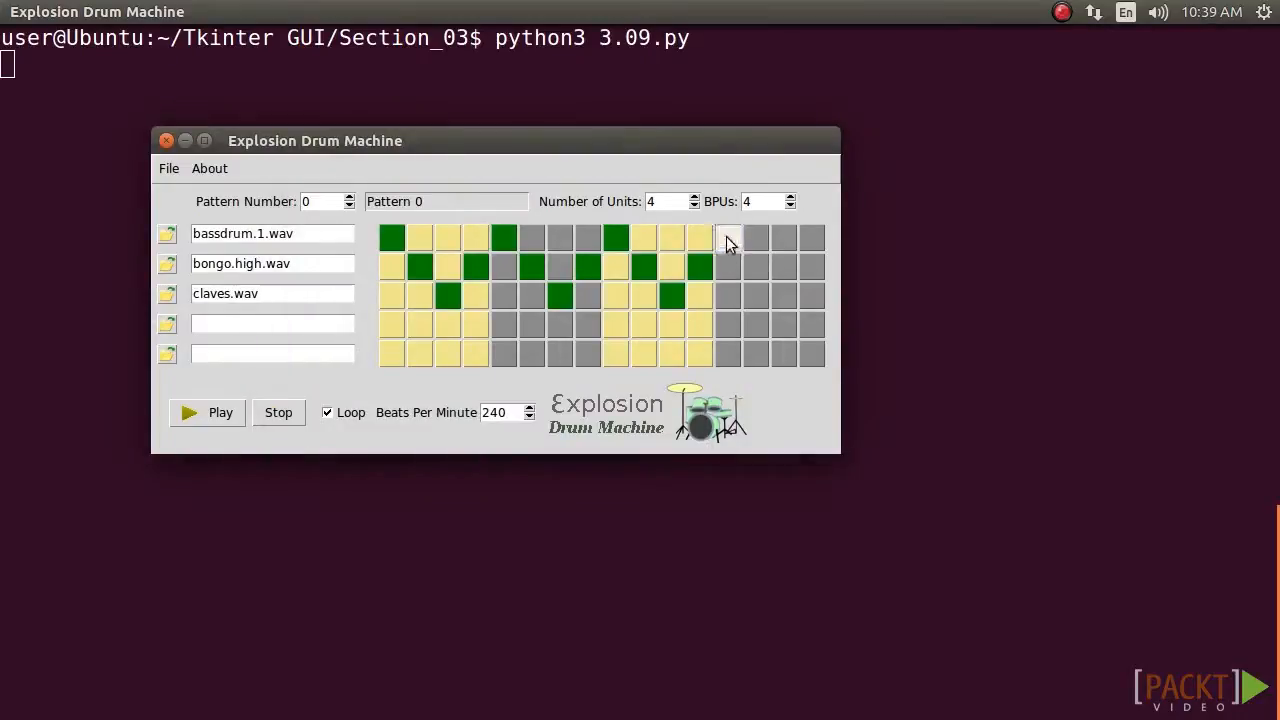
{"action": "left_click", "coordinate": [168, 232]}
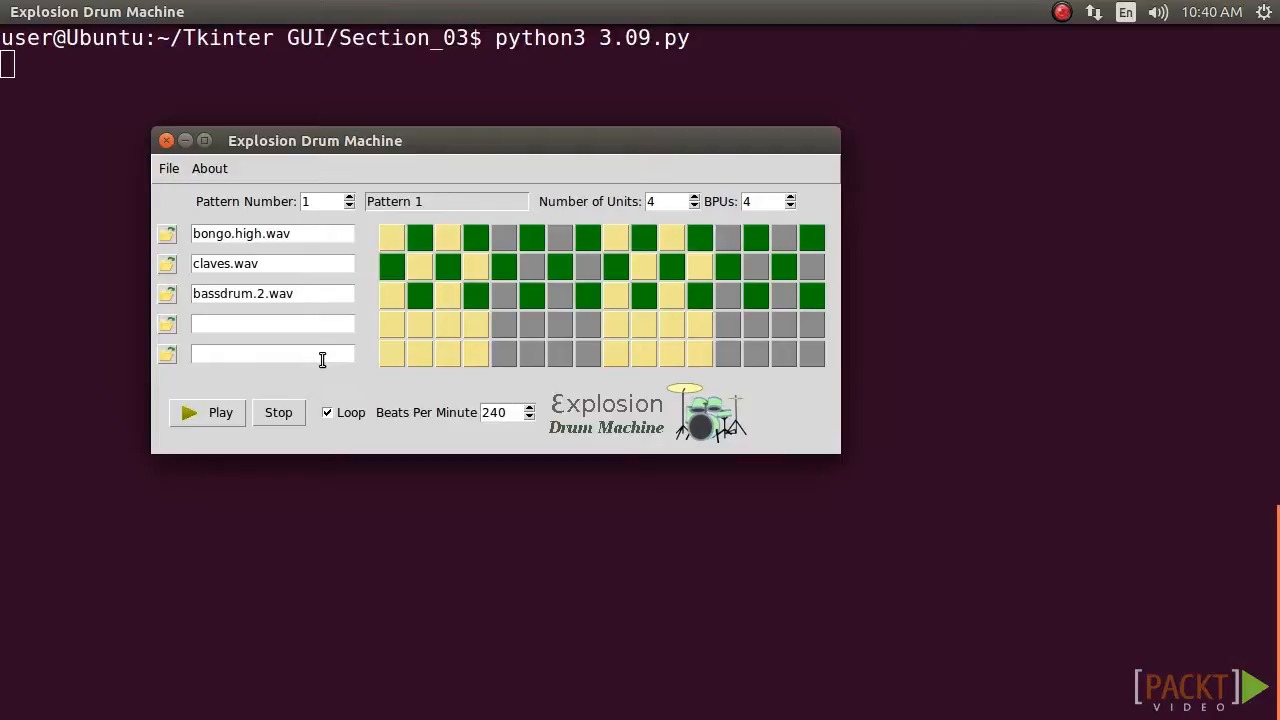
{"action": "mouse_move", "coordinate": [332, 378]}
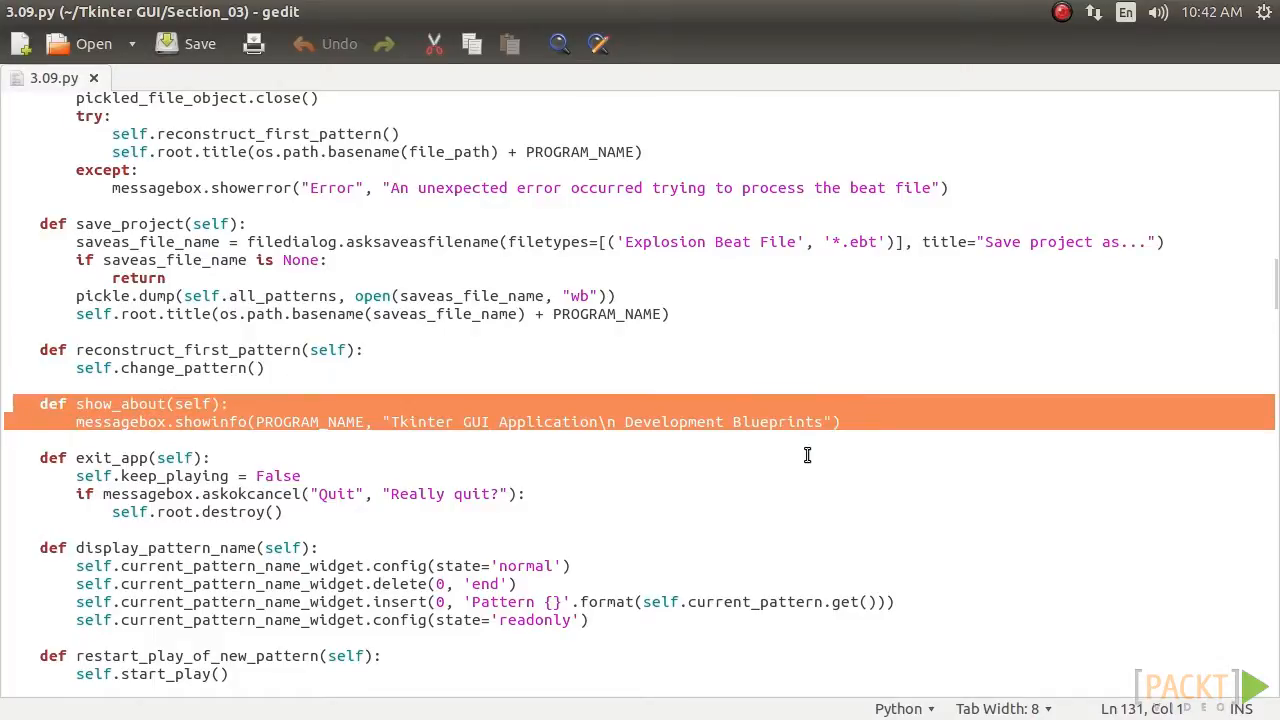
{"action": "mouse_move", "coordinate": [796, 456]}
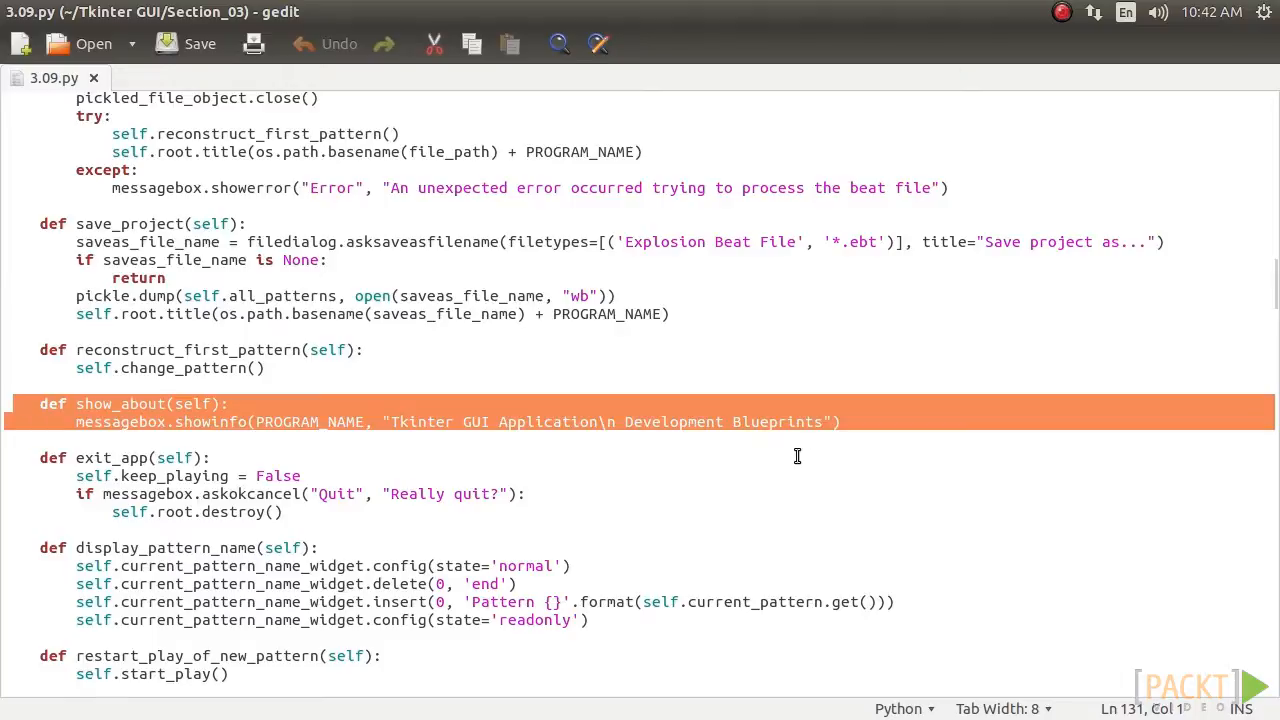
{"action": "left_click", "coordinate": [404, 420]}
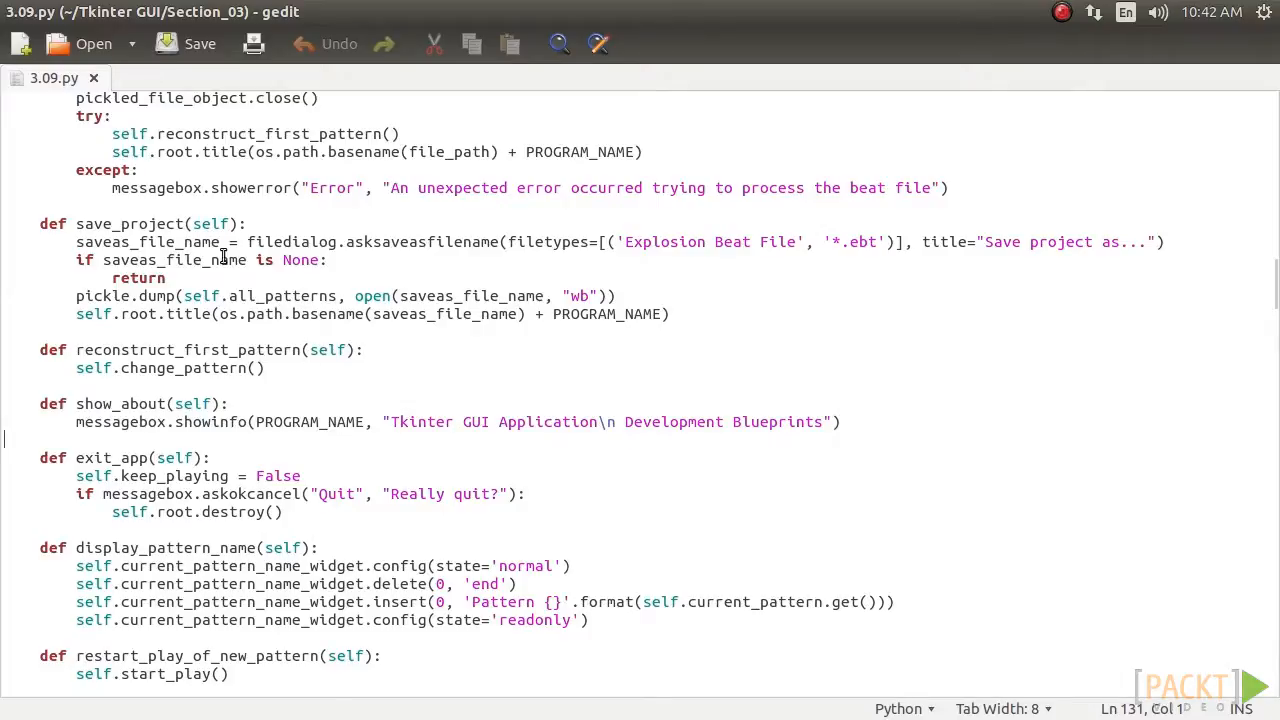
{"action": "mouse_move", "coordinate": [40, 96]}
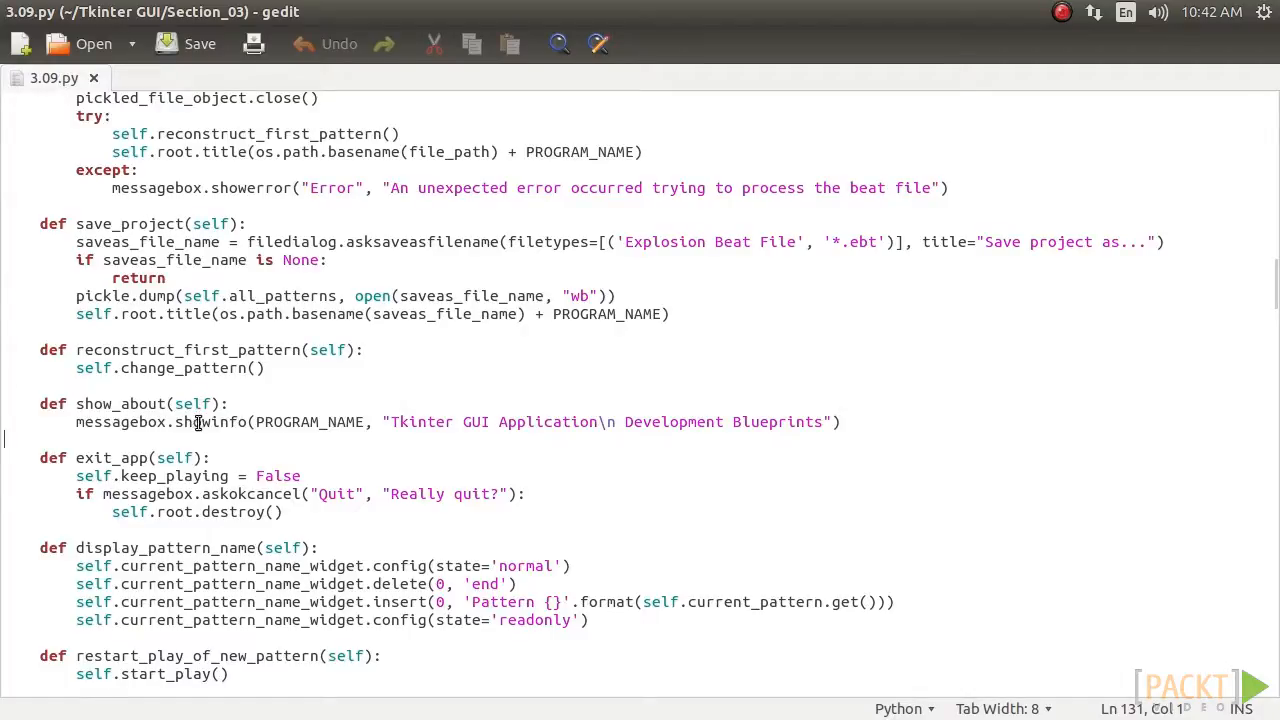
{"action": "mouse_move", "coordinate": [164, 444]}
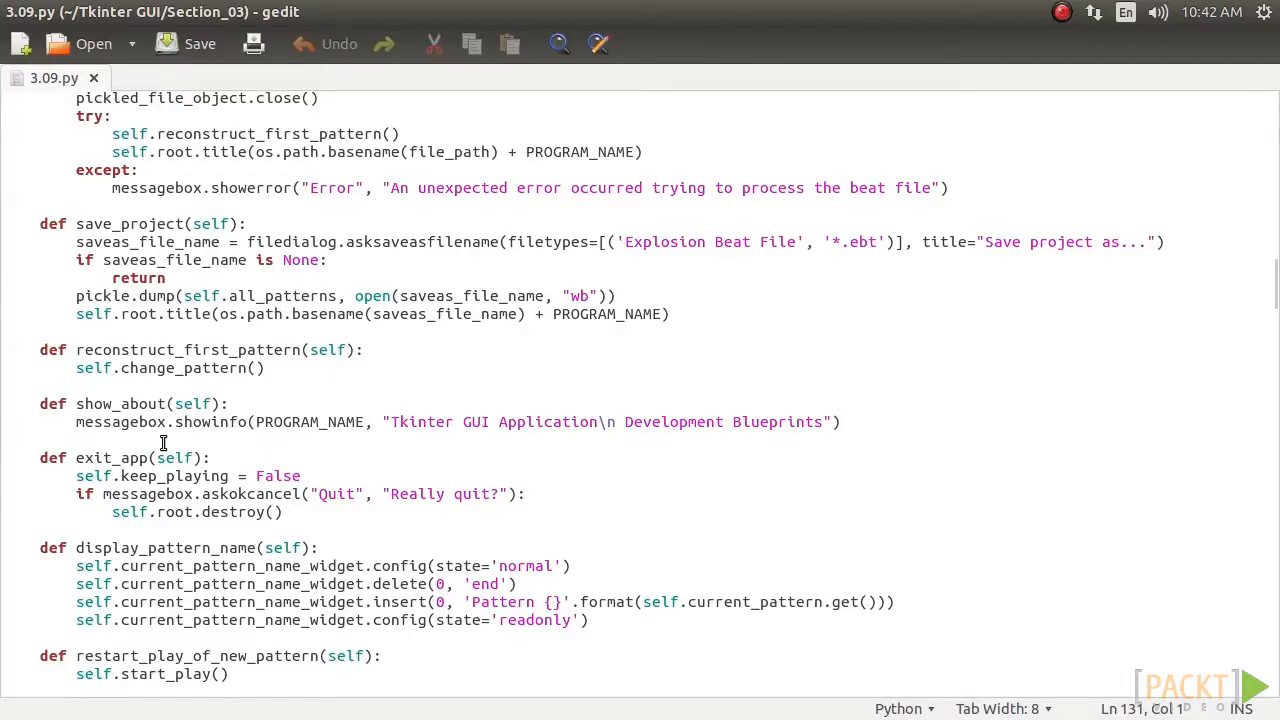